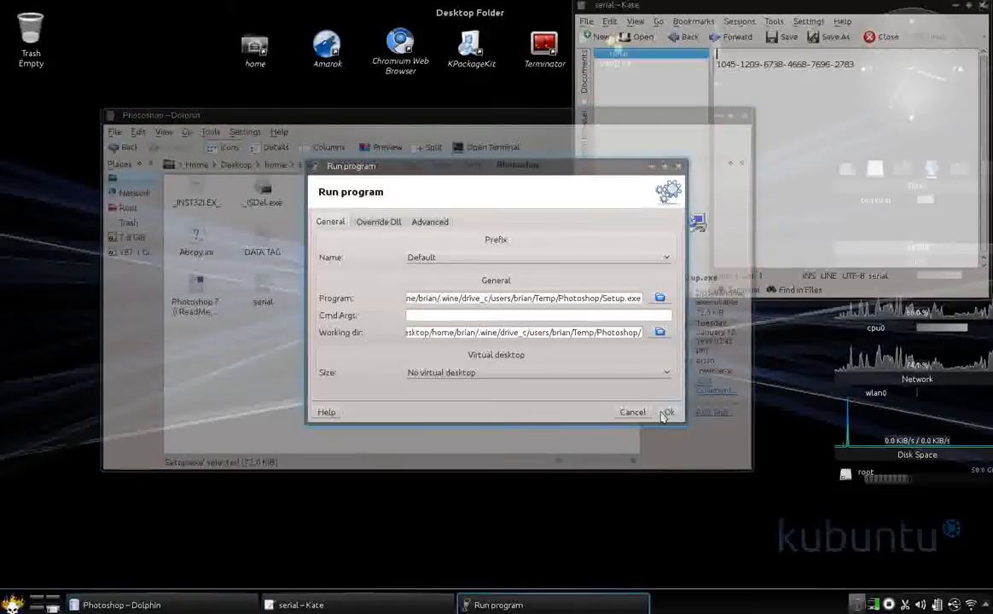
Step: Run Photoshop Setup.exe from the Temp Photoshop folder under the Default Wine prefix
click(668, 412)
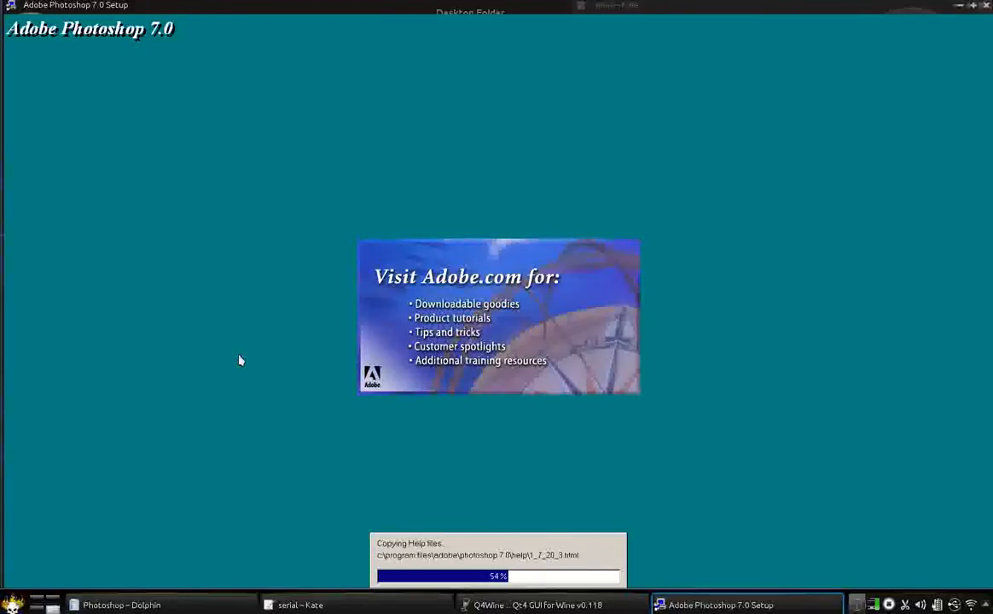